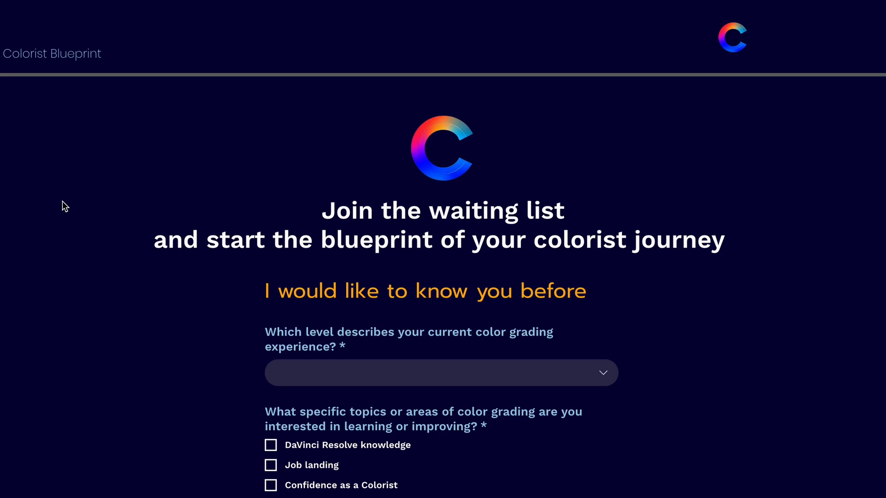
# Step: Scroll the waiting-list page down to the email field and Join button
pyautogui.scroll(-3)
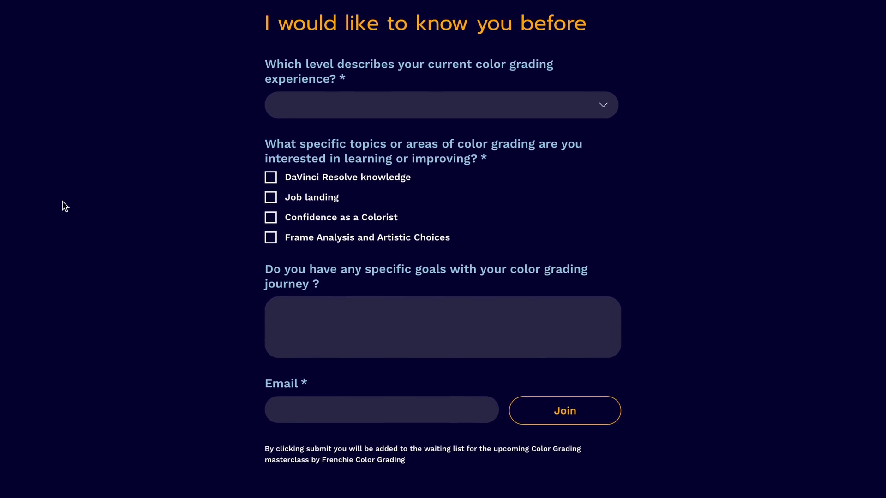
pyautogui.scroll(-3)
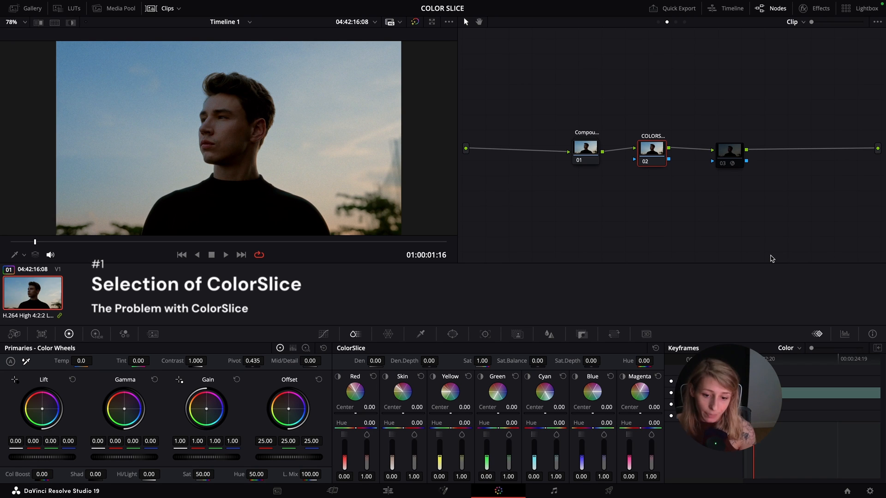
pyautogui.click(680, 238)
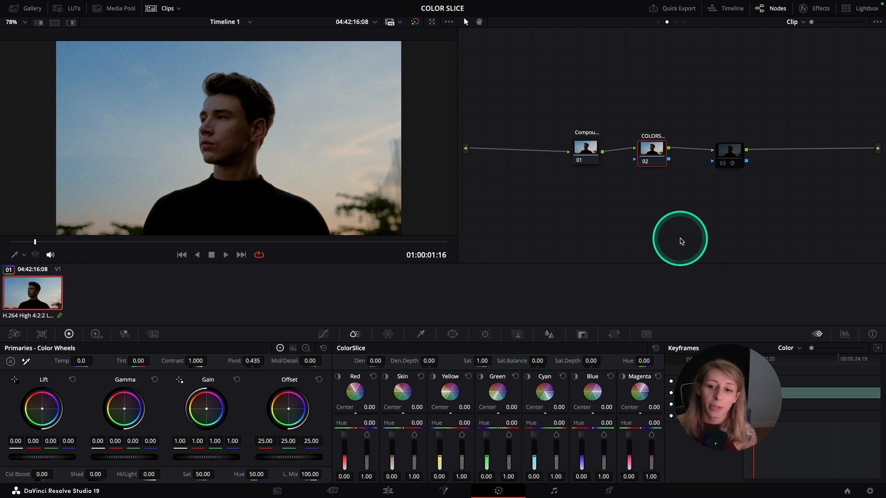
pyautogui.click(585, 148)
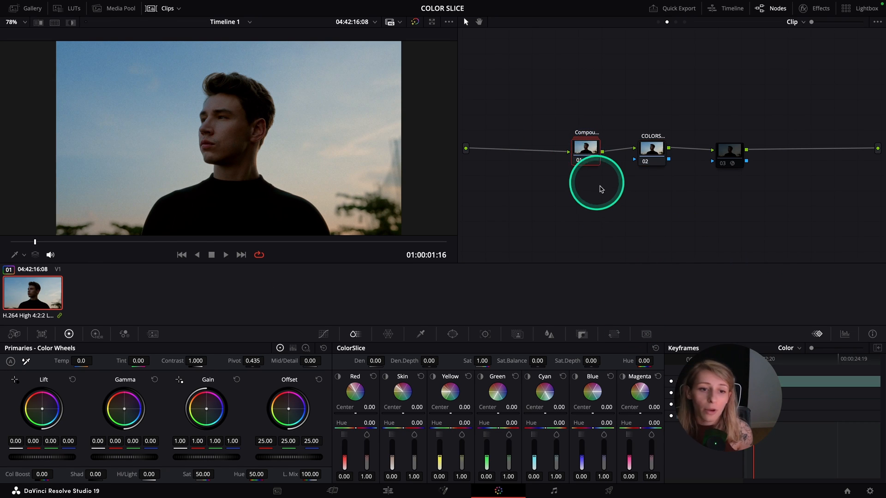
pyautogui.moveTo(596, 183); pyautogui.dragTo(609, 190)
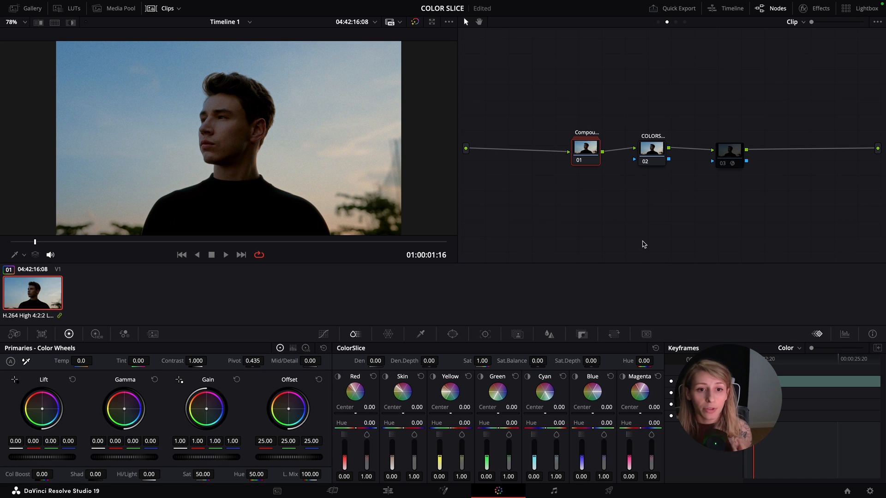
pyautogui.click(651, 148)
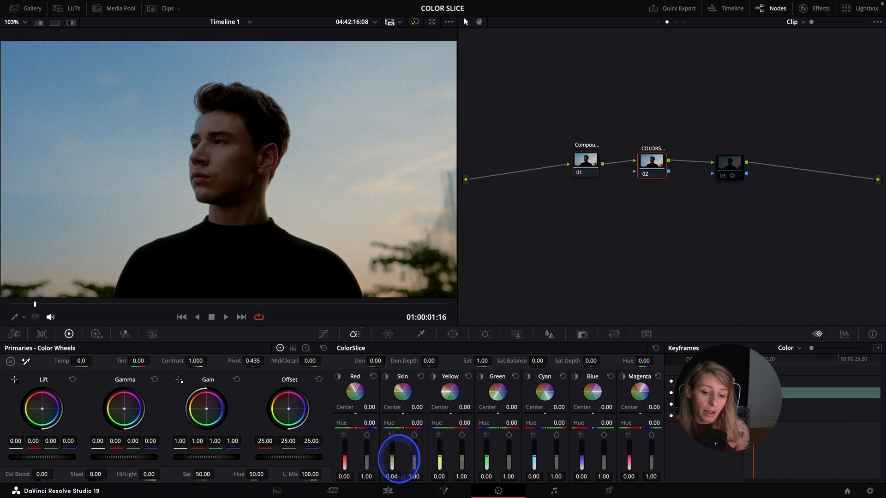
pyautogui.moveTo(391, 460); pyautogui.dragTo(392, 447)
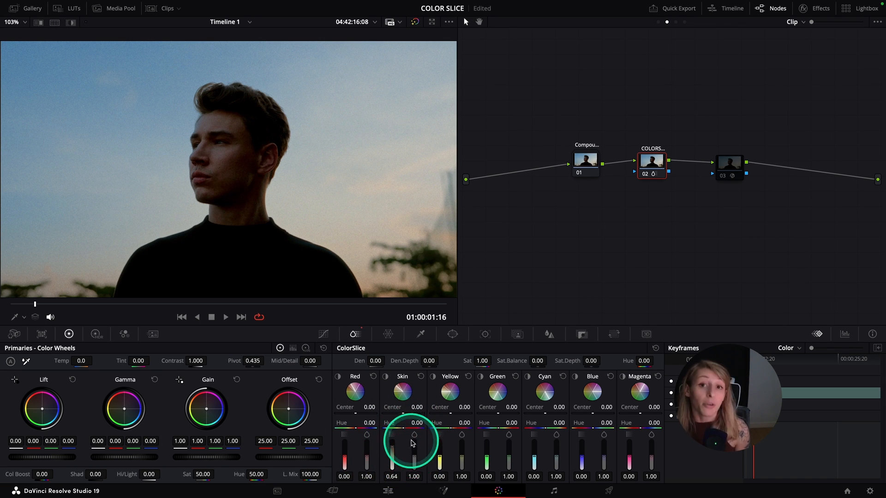
pyautogui.moveTo(412, 442); pyautogui.dragTo(413, 459)
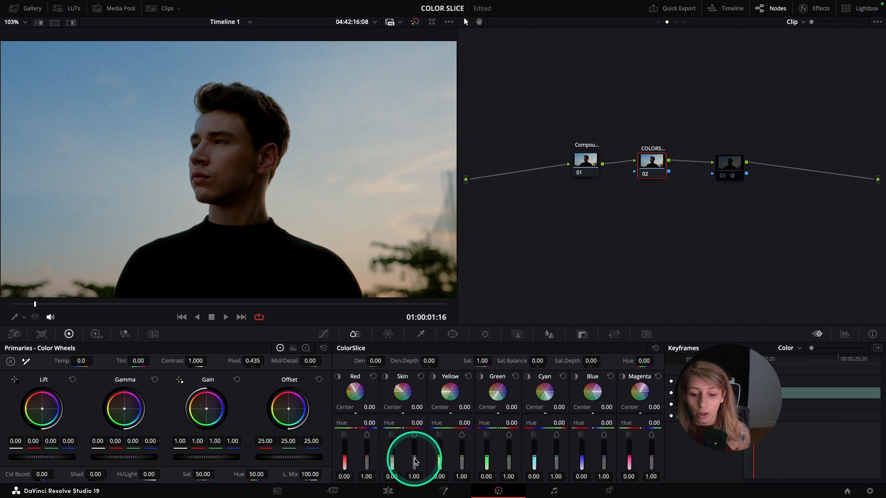
pyautogui.moveTo(415, 474); pyautogui.dragTo(415, 441)
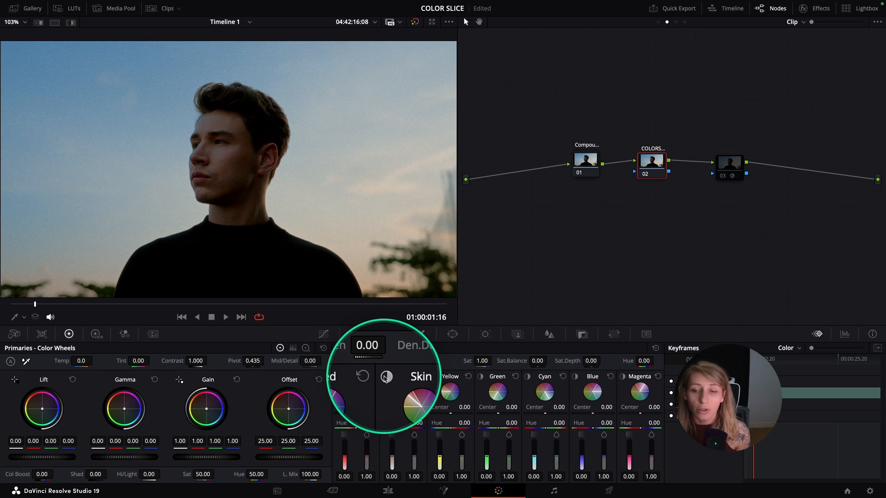
# Step: Isolate the Skin slice in the viewer, toggling the highlight preview to check its coverage
pyautogui.click(387, 377)
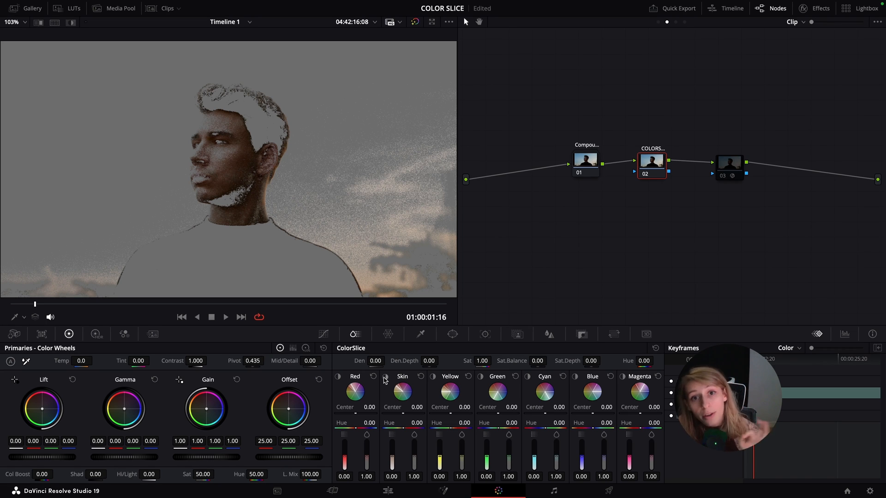
pyautogui.click(394, 389)
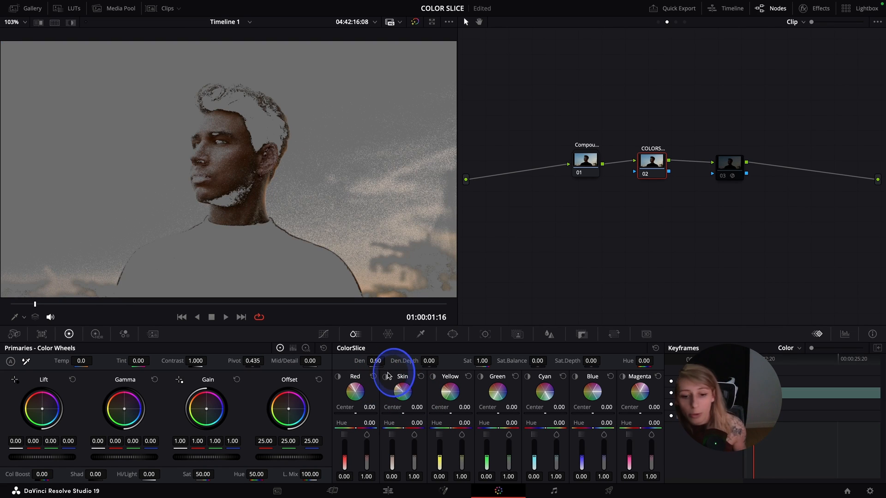
pyautogui.click(403, 377)
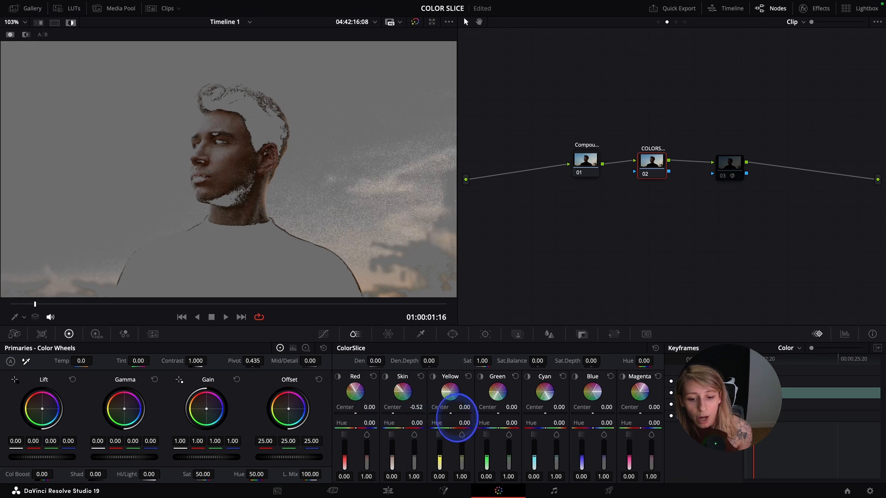
pyautogui.moveTo(402, 407); pyautogui.dragTo(403, 393)
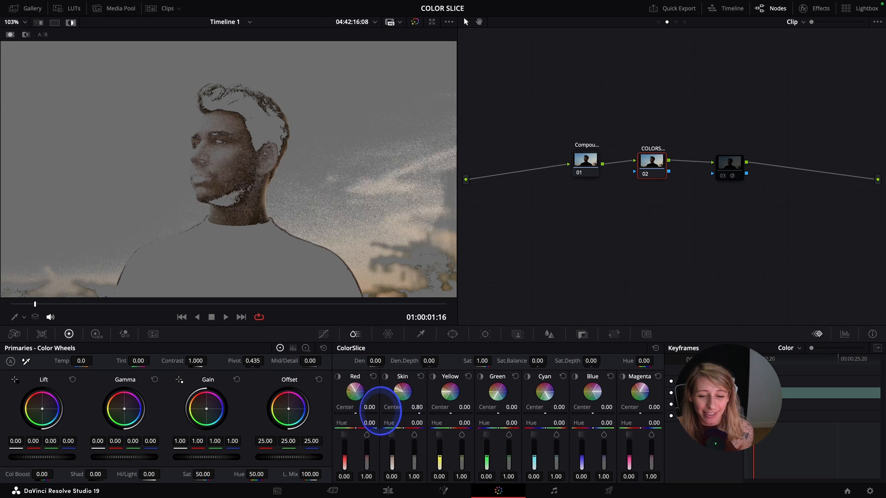
pyautogui.moveTo(402, 395); pyautogui.dragTo(412, 407)
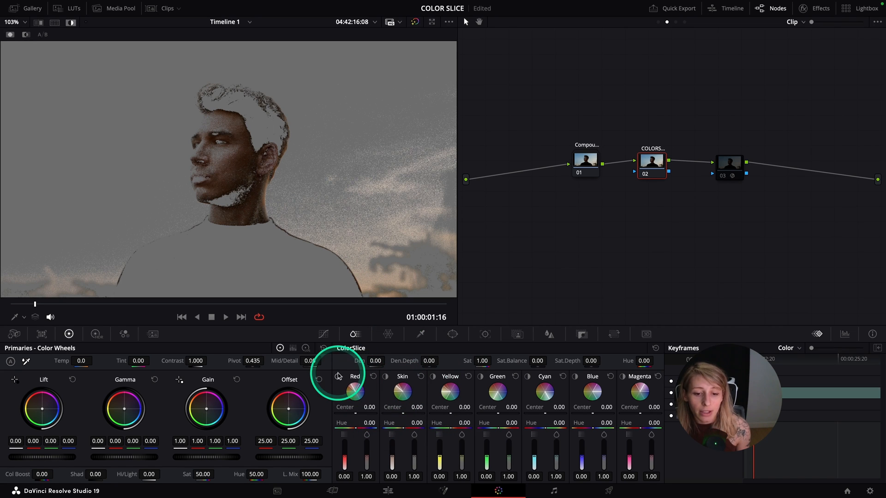
# Step: Turn off the Skin slice isolation and switch to the HDR colour wheels palette
pyautogui.click(338, 377)
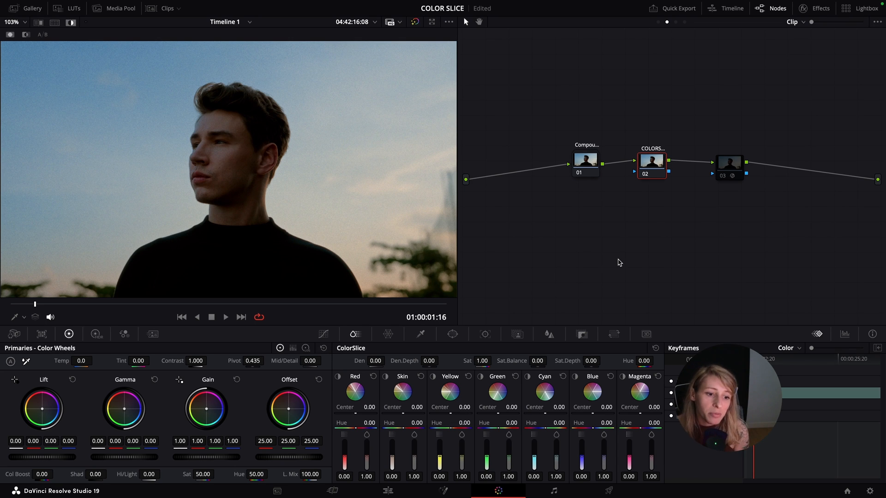
pyautogui.click(125, 334)
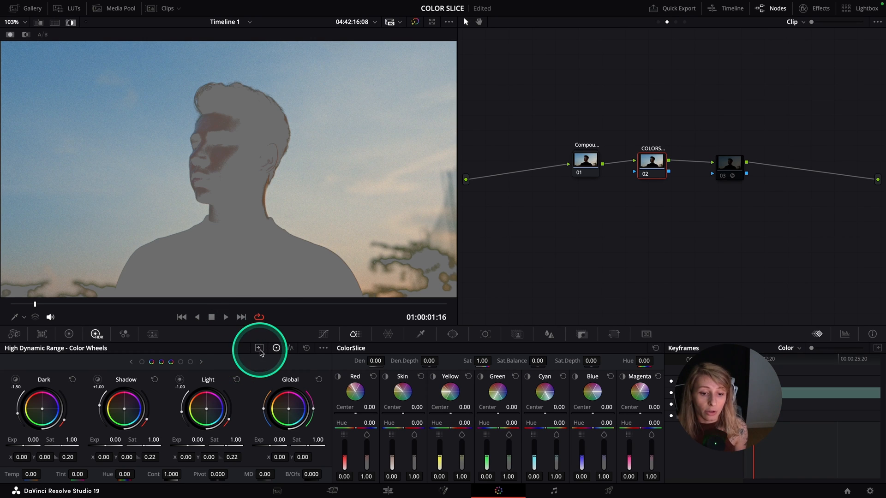
# Step: In the HDR Zones view, adjust the Light zone's Min Range up toward zero and back down
pyautogui.click(259, 348)
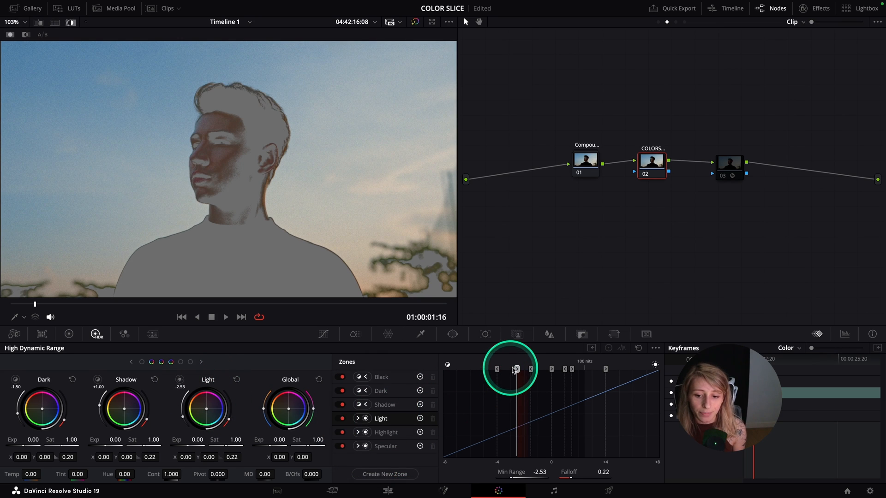
pyautogui.moveTo(516, 368); pyautogui.dragTo(515, 376)
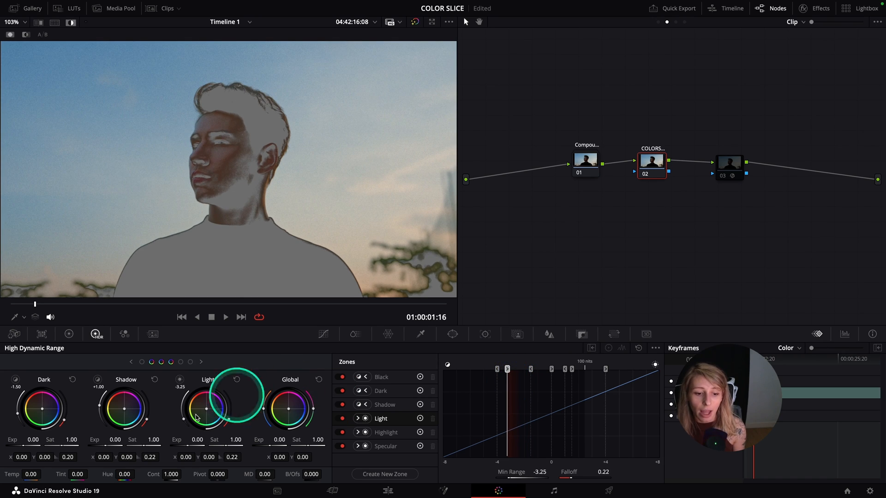
pyautogui.moveTo(506, 368); pyautogui.dragTo(514, 368)
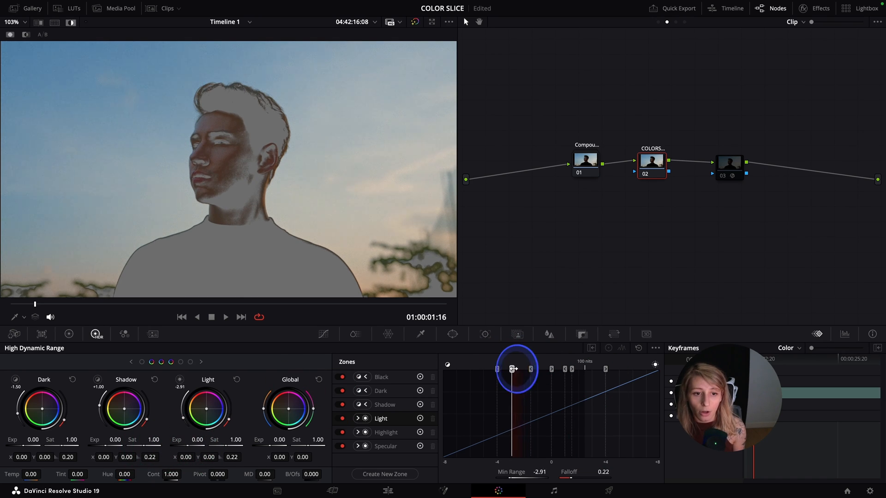
pyautogui.moveTo(513, 368); pyautogui.dragTo(548, 368)
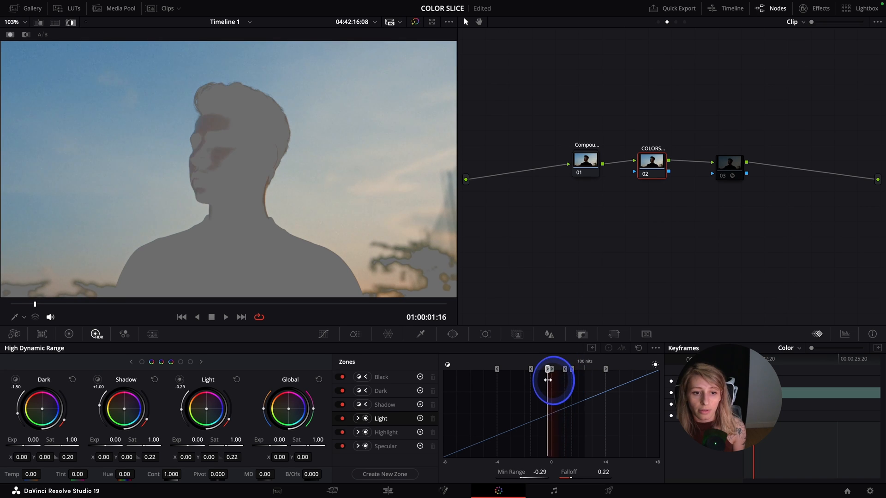
pyautogui.moveTo(553, 380); pyautogui.dragTo(532, 386)
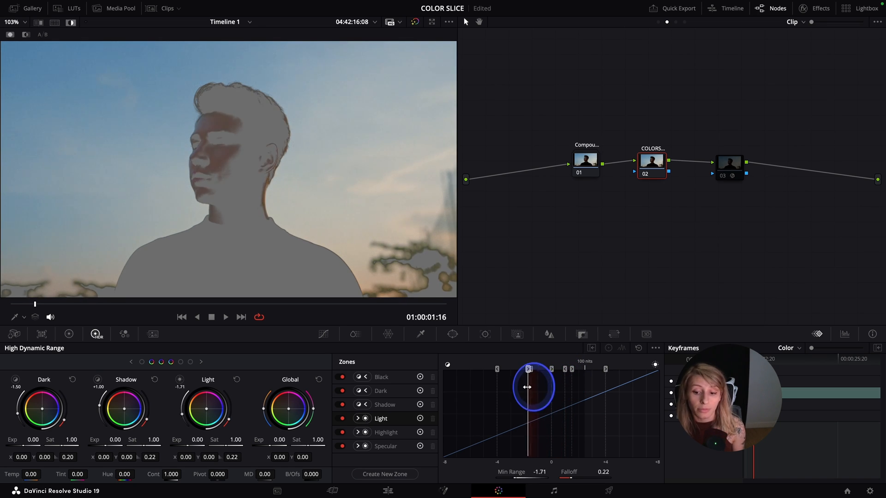
pyautogui.moveTo(532, 387); pyautogui.dragTo(528, 390)
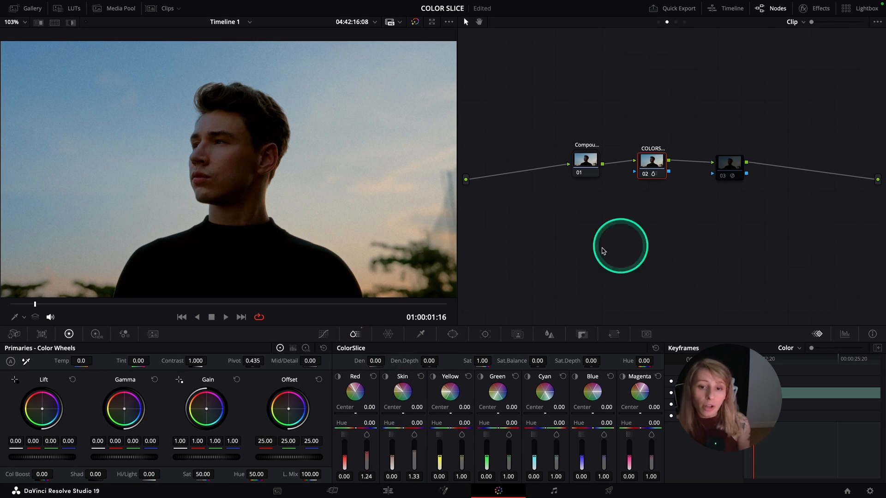
# Step: Disable the ColorSlice highlight so the portrait shows with raised Red and Skin saturation
pyautogui.click(344, 389)
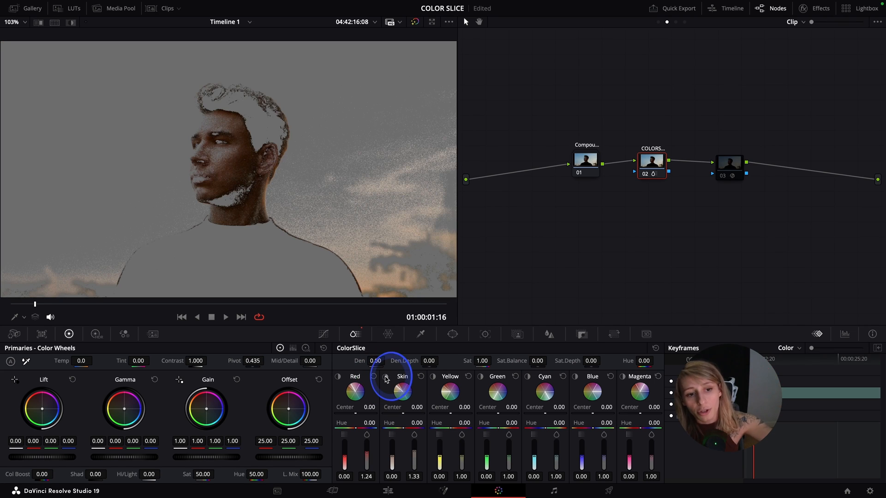
pyautogui.click(354, 389)
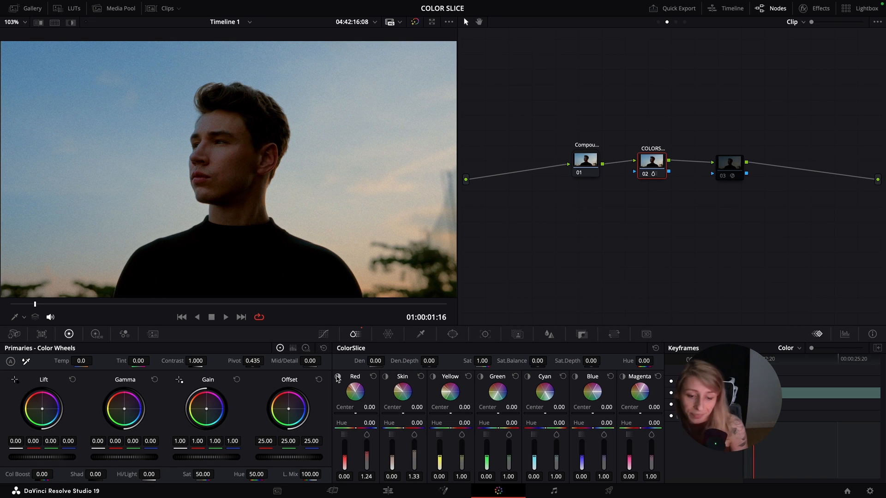
pyautogui.moveTo(338, 376)
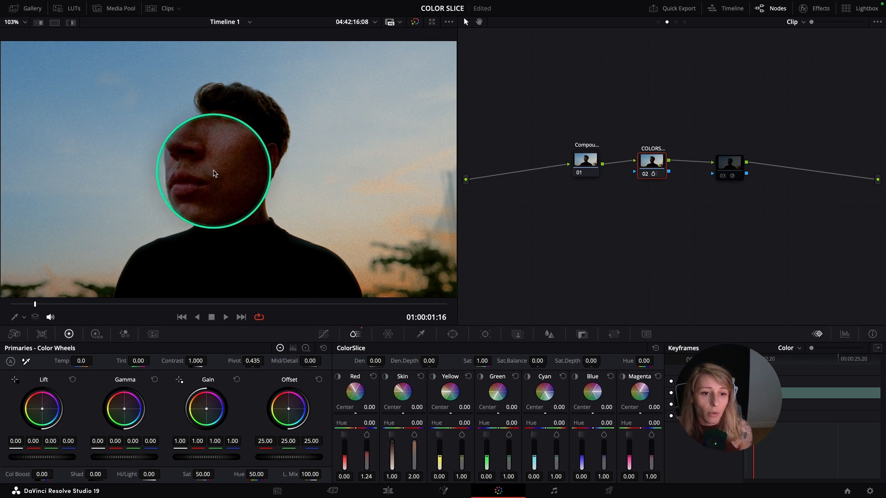
# Step: Raise the Skin slice to 1.00 density and 2.00 saturation, oversaturating the face
pyautogui.moveTo(213, 173); pyautogui.dragTo(239, 146)
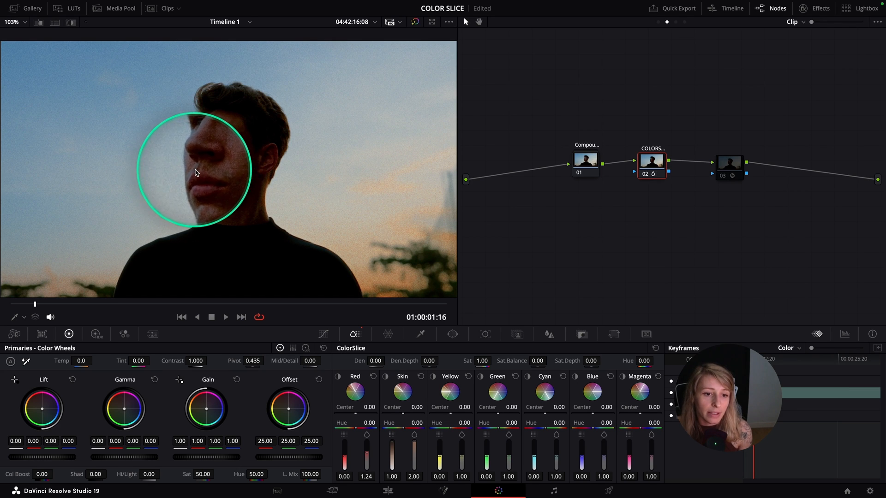
pyautogui.moveTo(195, 173); pyautogui.dragTo(219, 156)
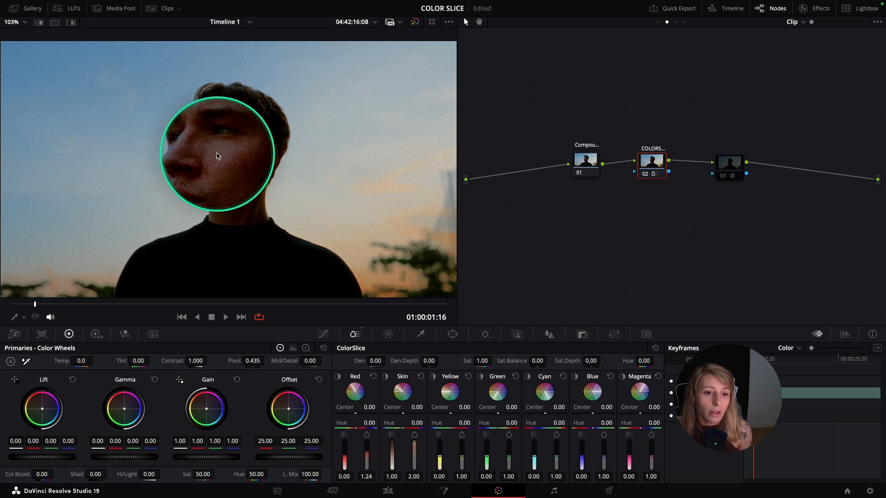
pyautogui.moveTo(217, 155); pyautogui.dragTo(226, 133)
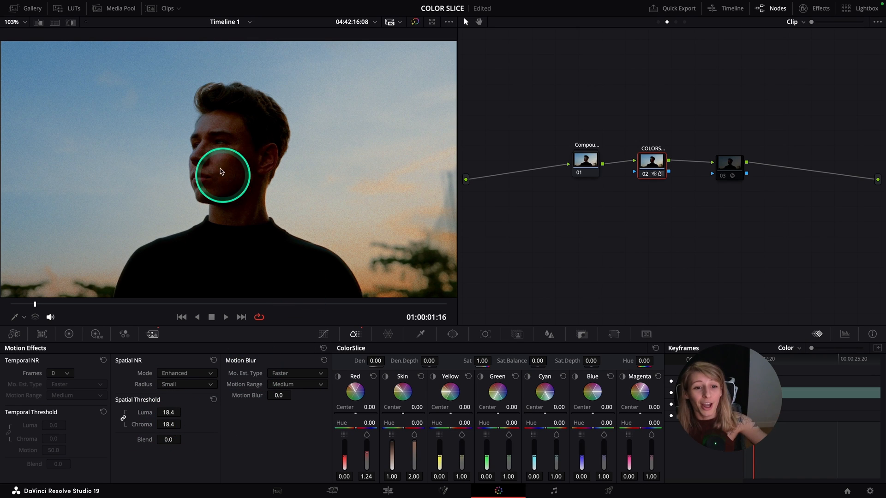
# Step: Reset spatial noise reduction to 0 and return Skin to 0.00 density and 1.30 saturation
pyautogui.moveTo(220, 174); pyautogui.dragTo(304, 241)
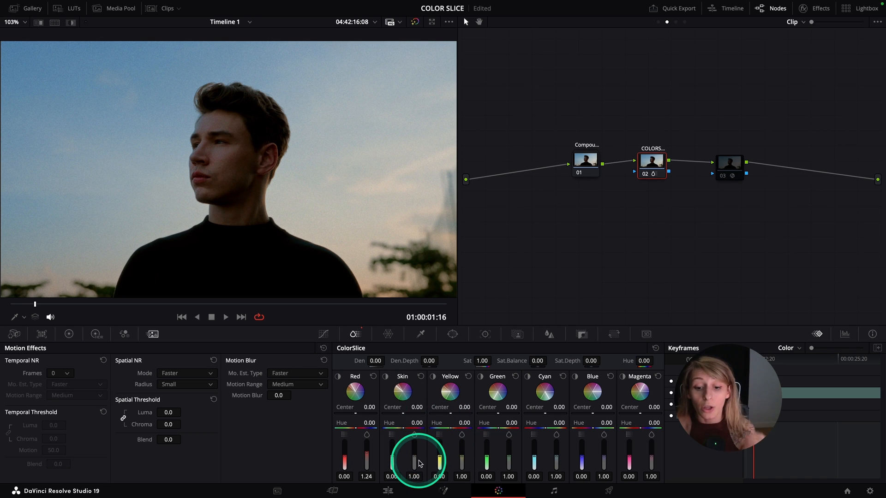
pyautogui.moveTo(414, 458); pyautogui.dragTo(438, 452)
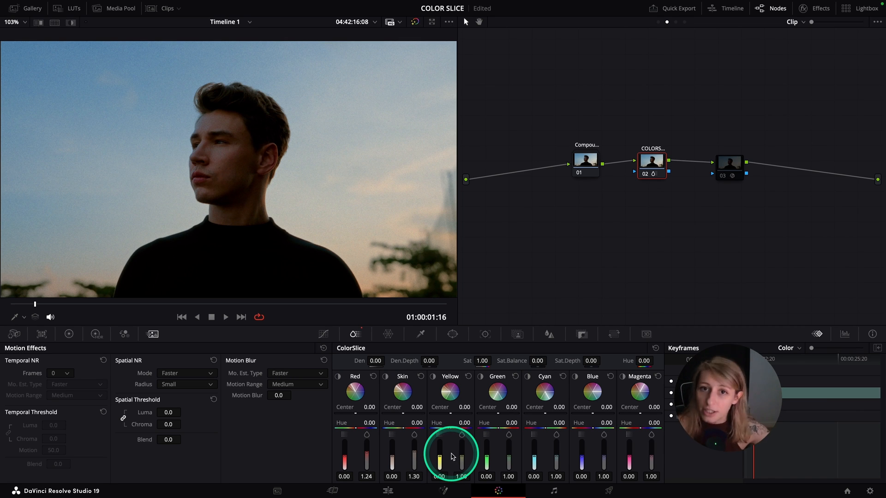
pyautogui.moveTo(462, 441); pyautogui.dragTo(461, 466)
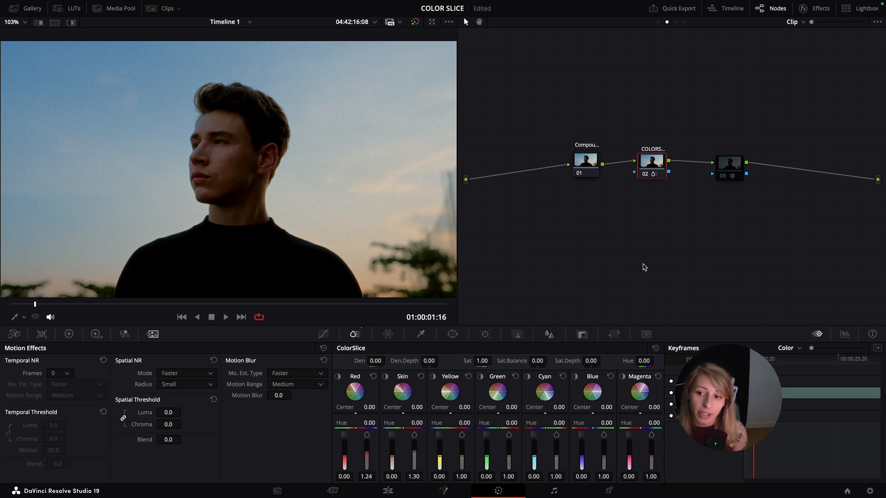
# Step: Disable the ColorSlice node and select the KH Hue vs SubSat DCTL node's settings
pyautogui.click(731, 164)
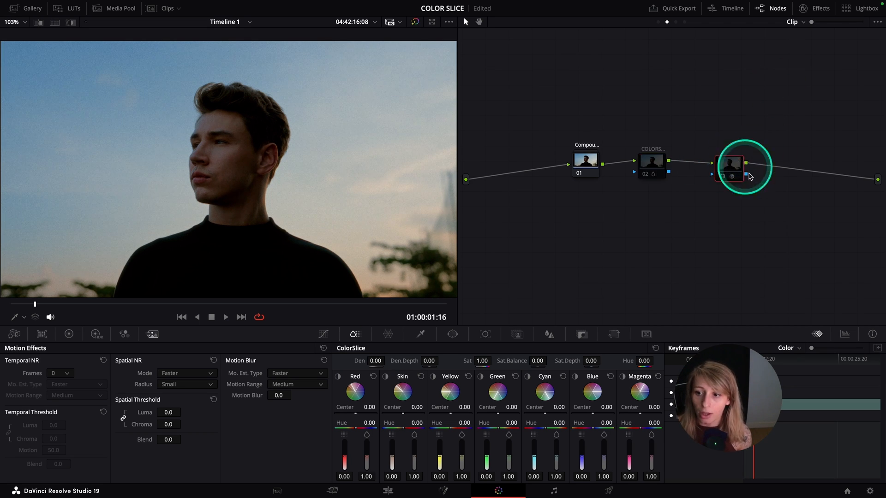
pyautogui.click(730, 165)
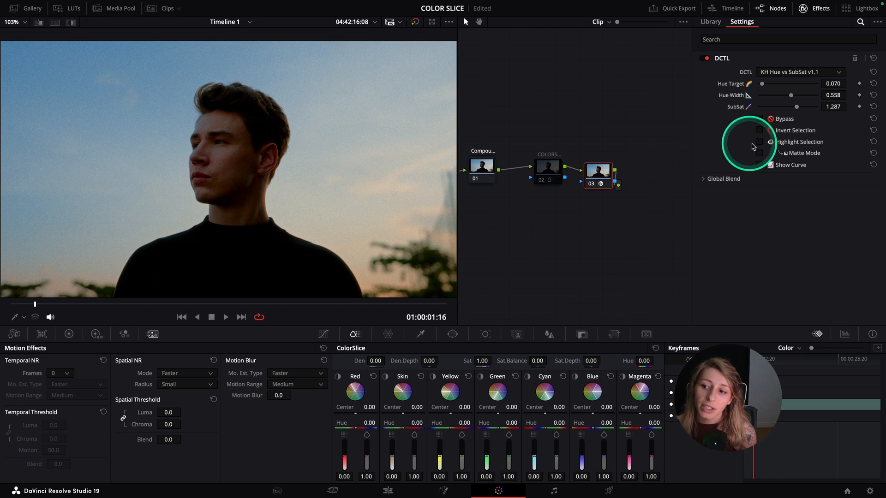
# Step: With Highlight Selection on, set Hue Target 0.000 and Hue Width 0.488 for the reds
pyautogui.click(770, 142)
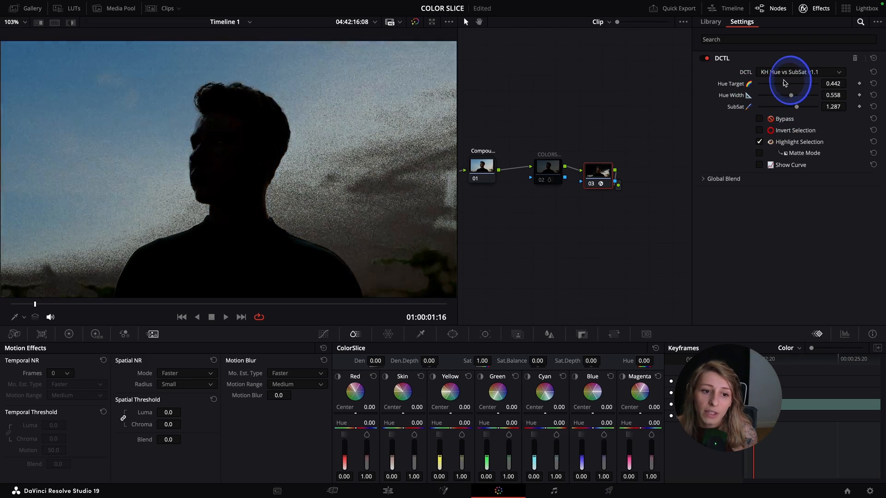
pyautogui.moveTo(791, 84); pyautogui.dragTo(774, 88)
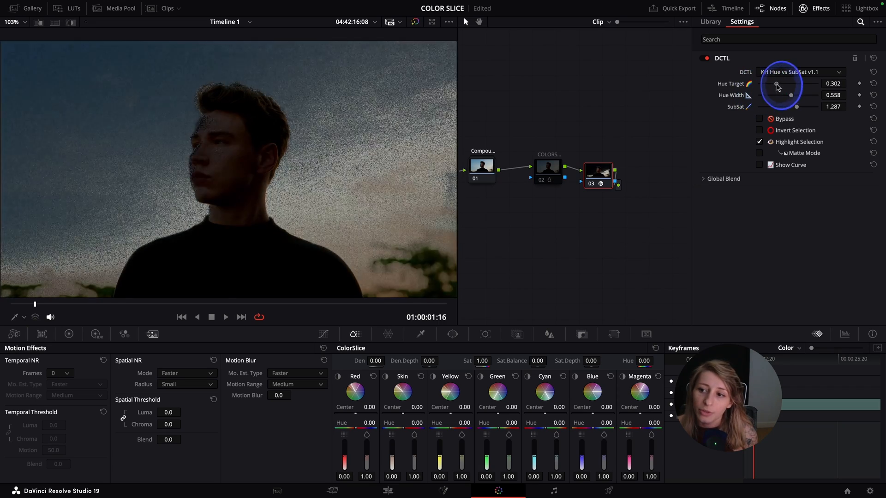
pyautogui.moveTo(791, 84); pyautogui.dragTo(756, 84)
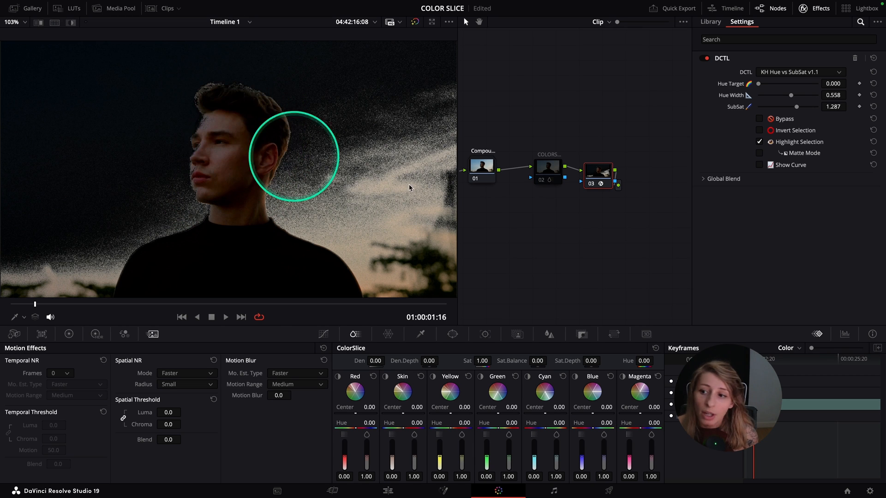
pyautogui.moveTo(797, 95); pyautogui.dragTo(780, 95)
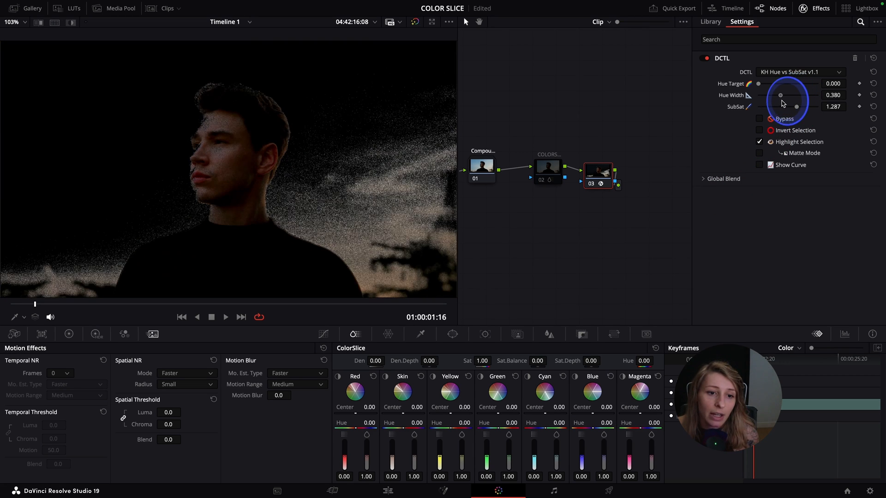
pyautogui.moveTo(781, 95); pyautogui.dragTo(787, 95)
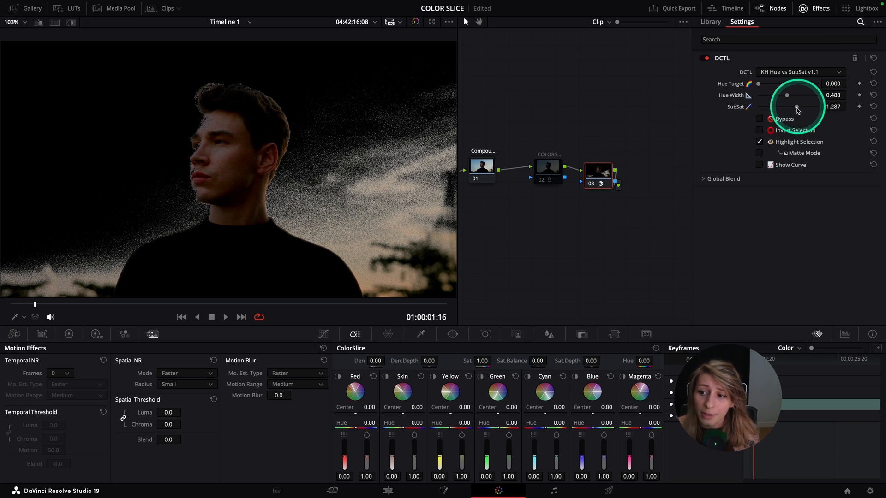
# Step: Set the DCTL subtractive saturation to about 1.240
pyautogui.moveTo(796, 107); pyautogui.dragTo(814, 107)
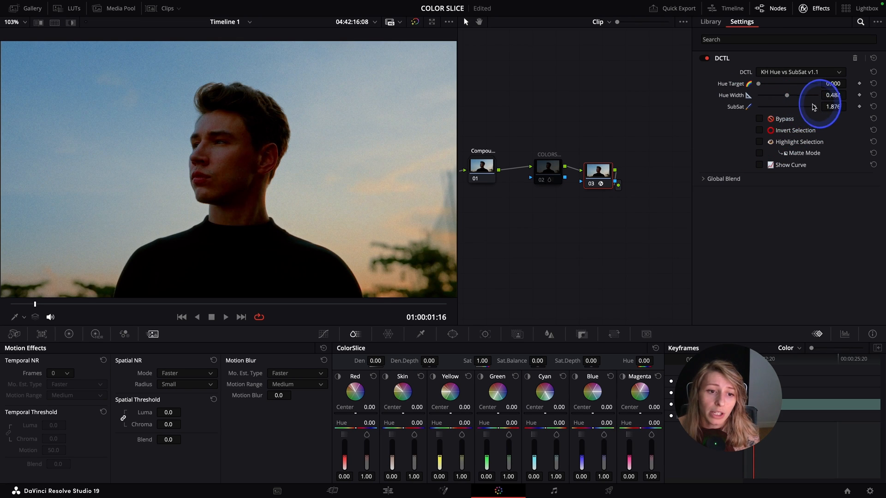
pyautogui.moveTo(817, 107); pyautogui.dragTo(795, 107)
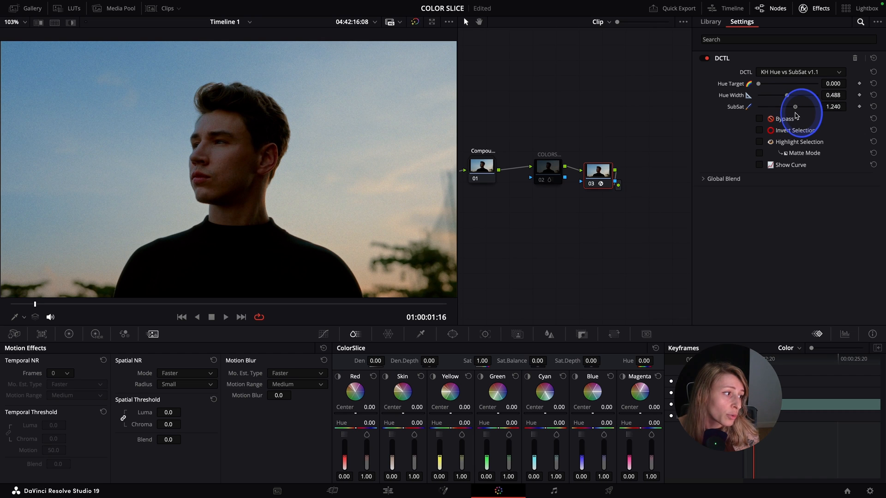
# Step: Settle SubSat at 1.302 and toggle between the ColorSlice and DCTL nodes to compare grades
pyautogui.moveTo(795, 107); pyautogui.dragTo(802, 107)
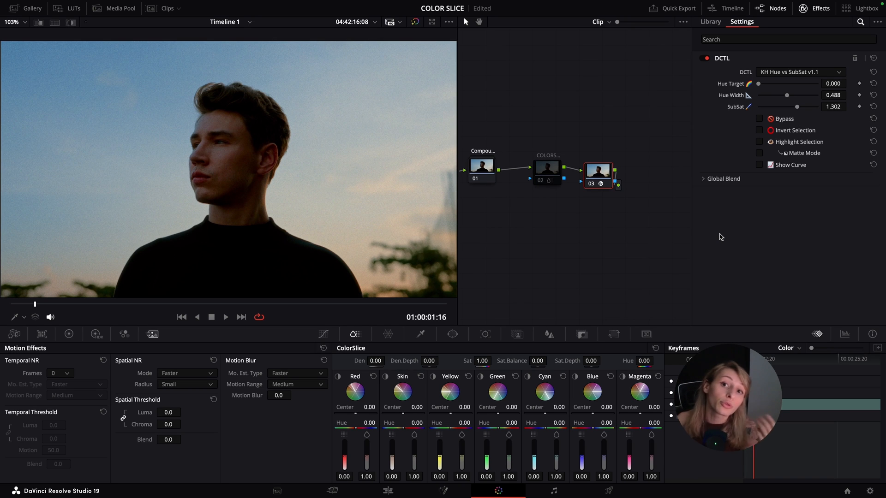
pyautogui.click(545, 171)
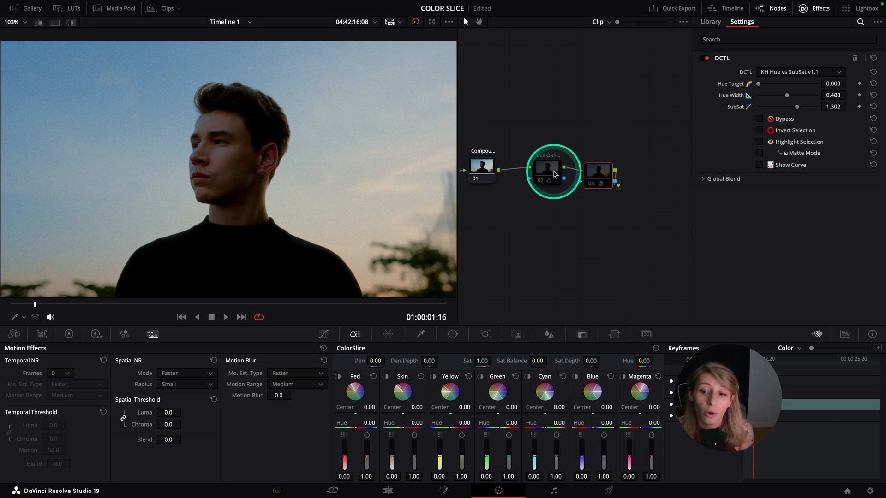
pyautogui.click(711, 22)
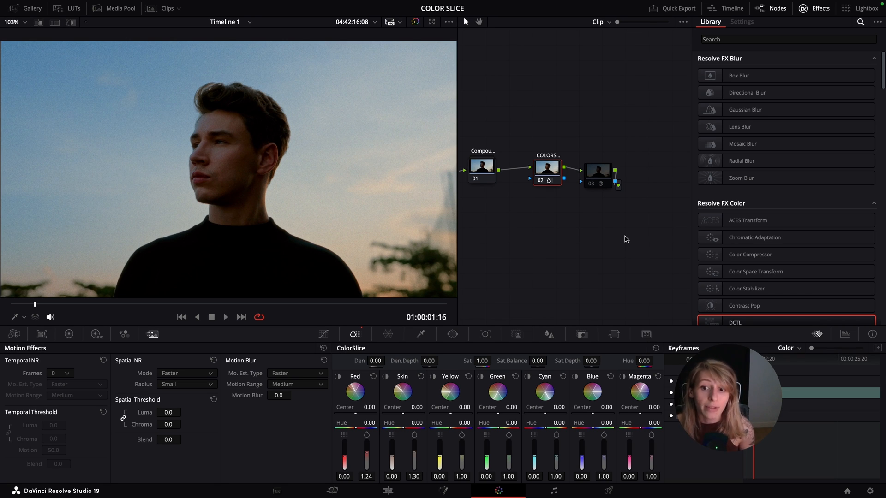
pyautogui.click(597, 172)
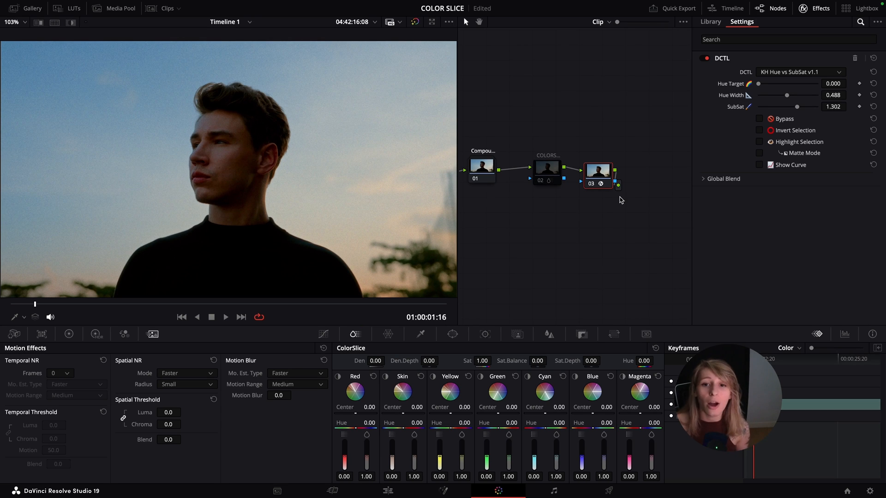